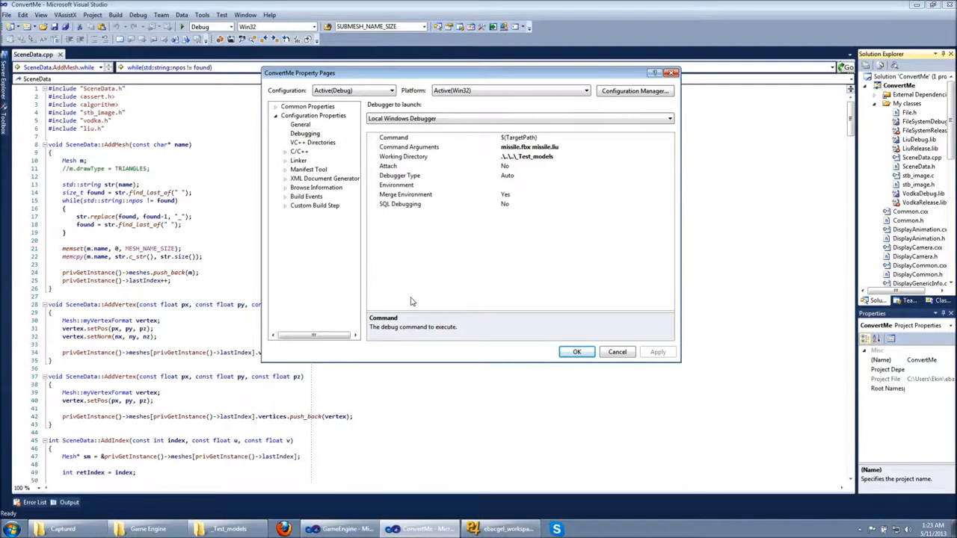
mouse_move(259, 241)
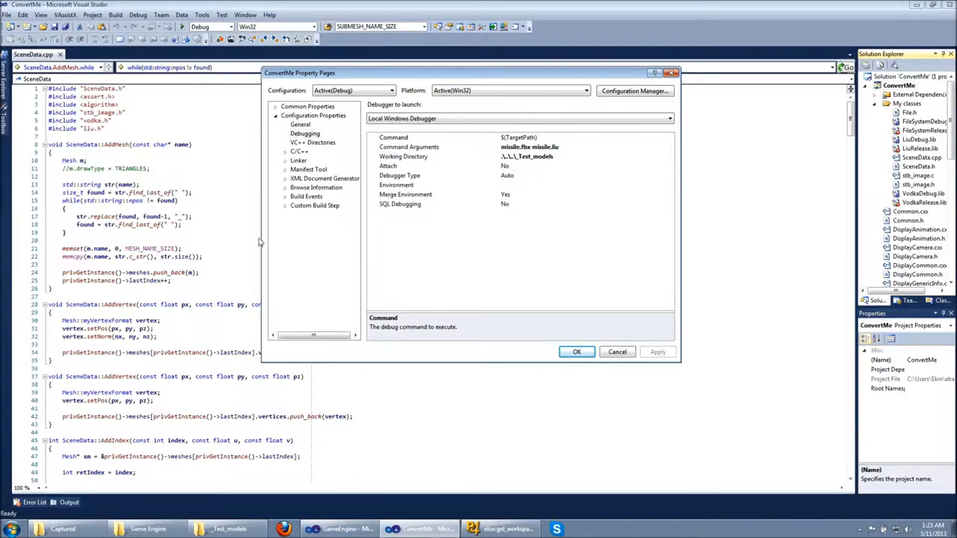
mouse_move(312, 171)
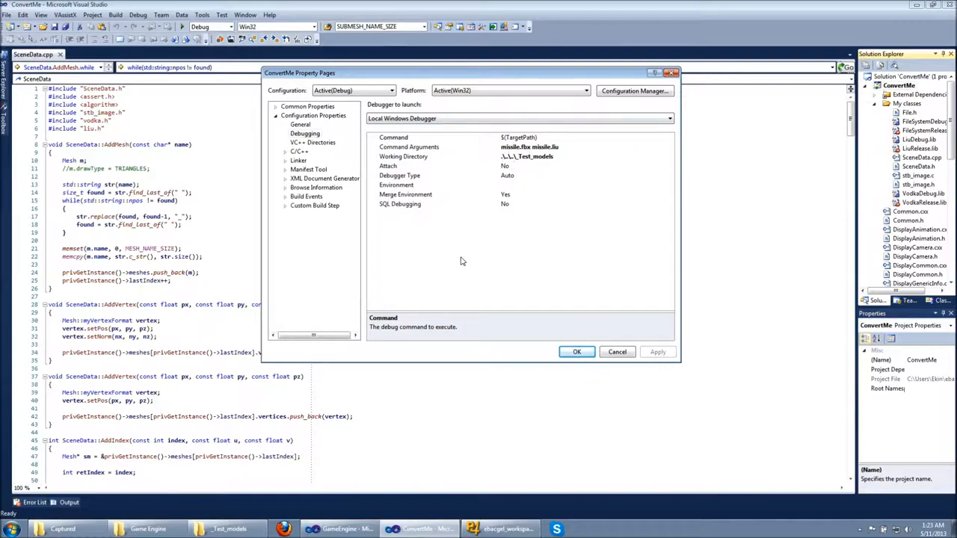
mouse_move(495, 146)
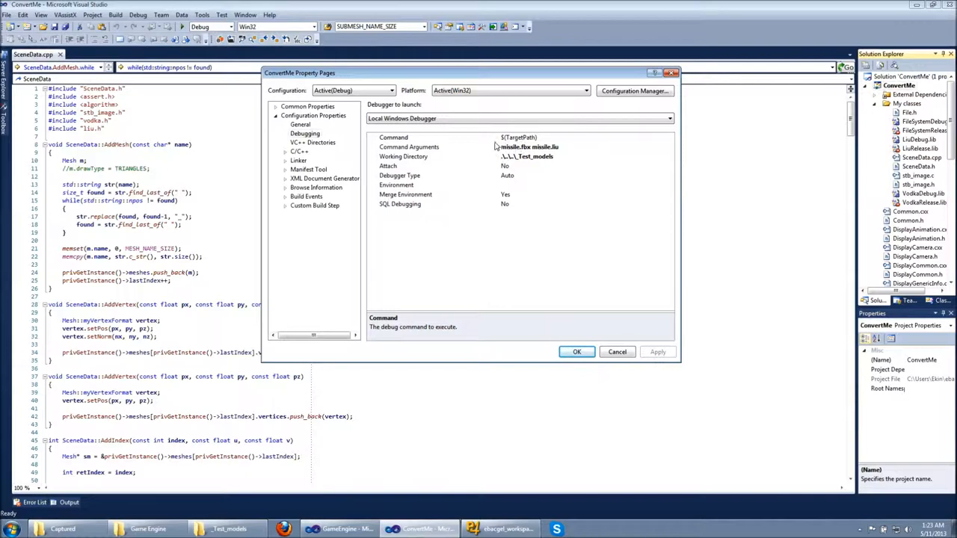
mouse_move(537, 146)
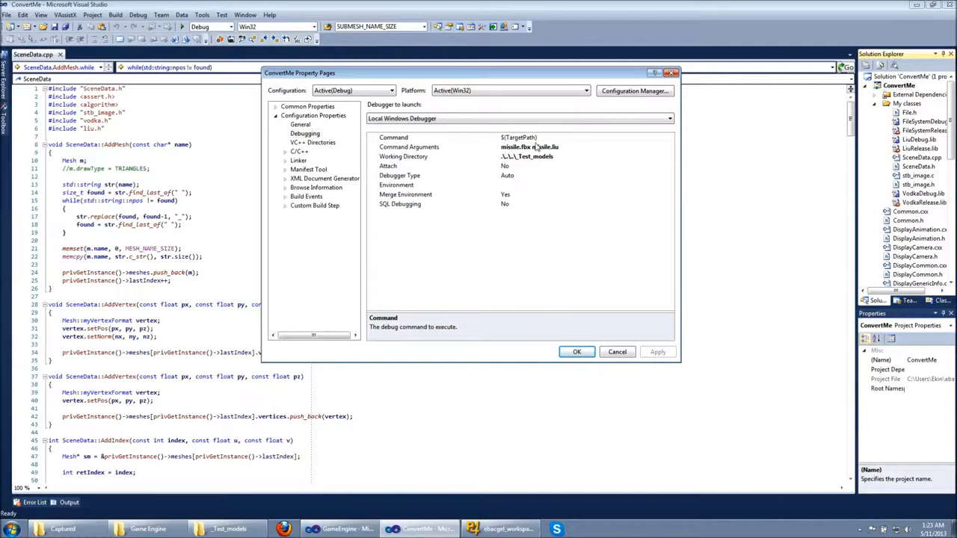
mouse_move(563, 150)
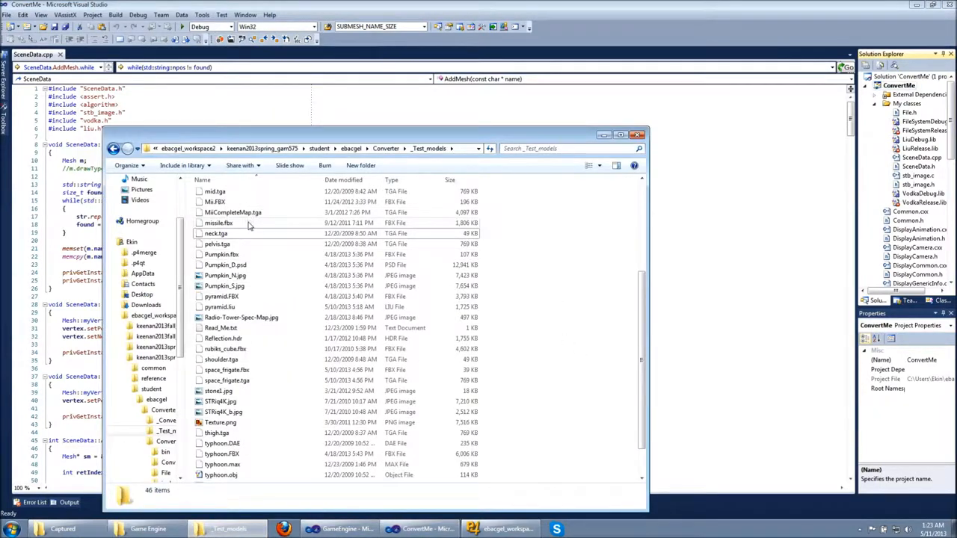
Run ConvertMe on missile.fbx and confirm missile.liu appears in _Test_models.
left_click(219, 223)
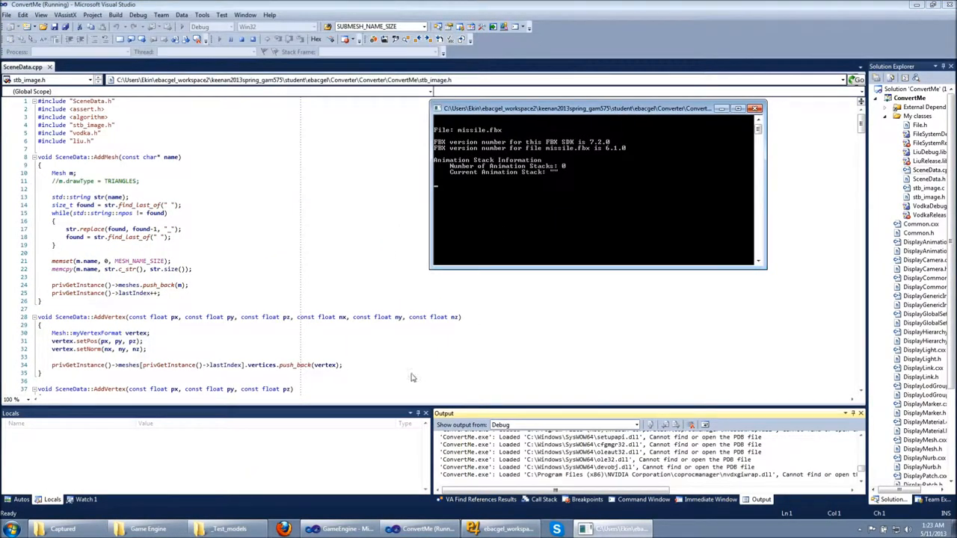
left_click(228, 528)
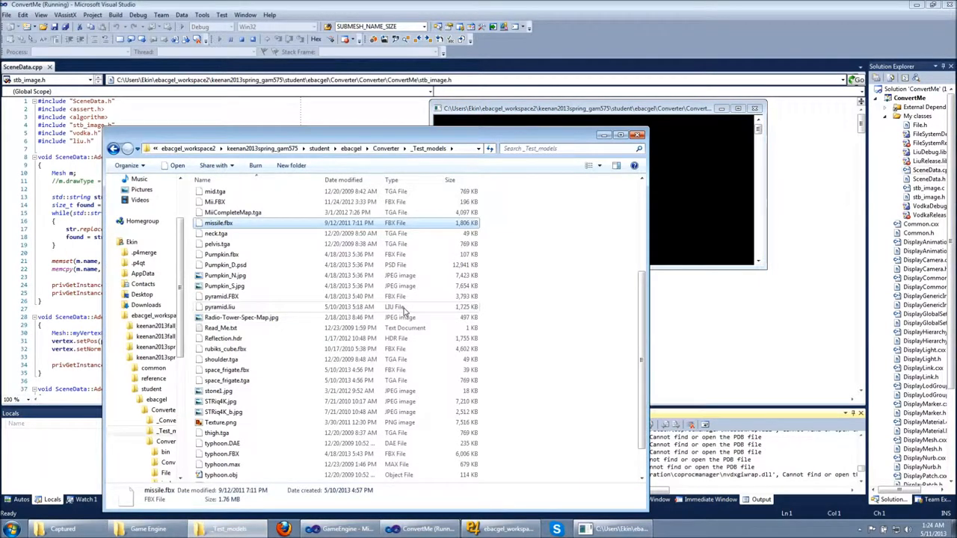
mouse_move(258, 227)
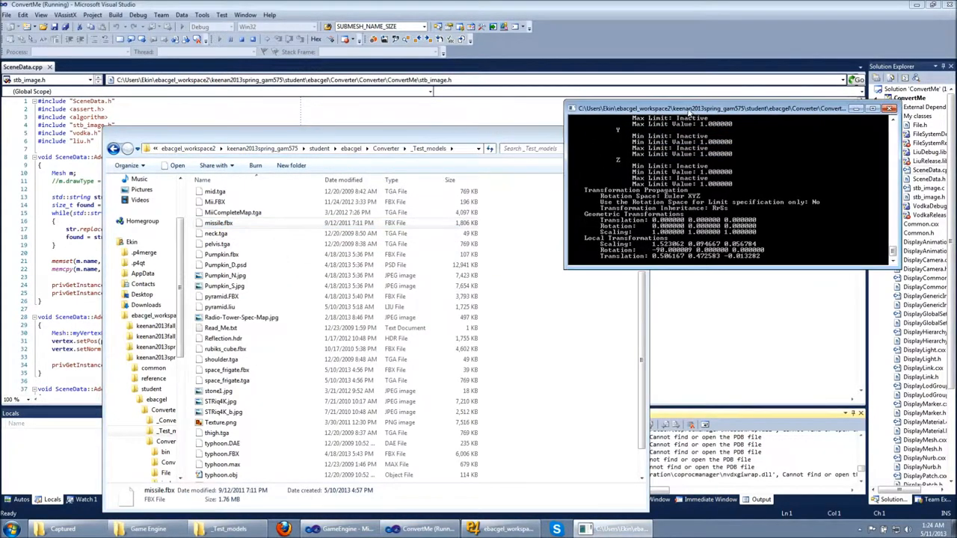
left_click(218, 222)
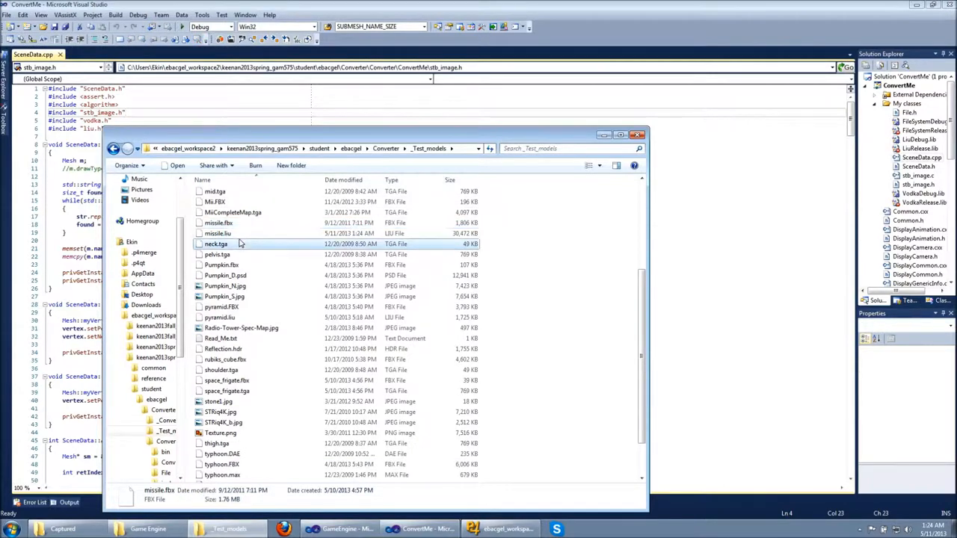
Go to the Game Engine folder and open scenes.txt in Notepad.
left_click(218, 233)
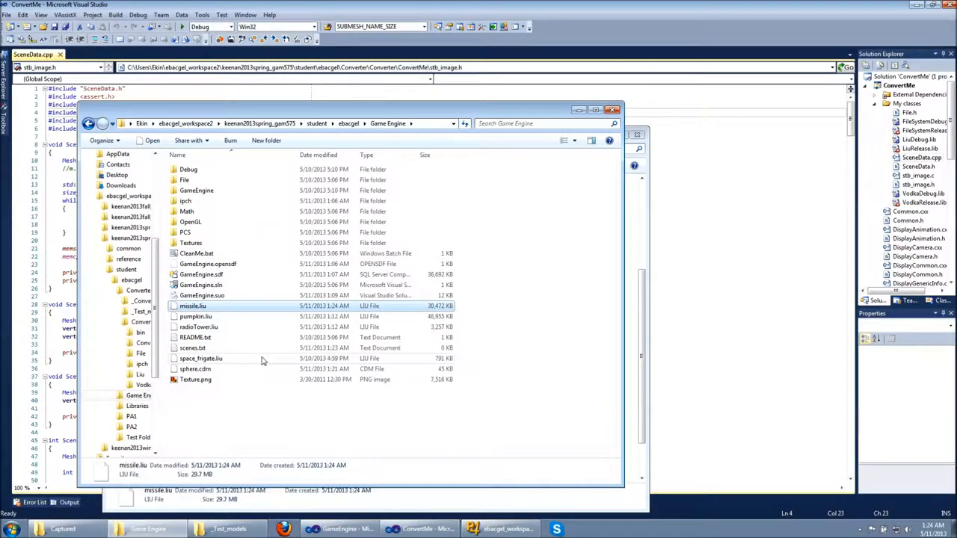
double_click(192, 348)
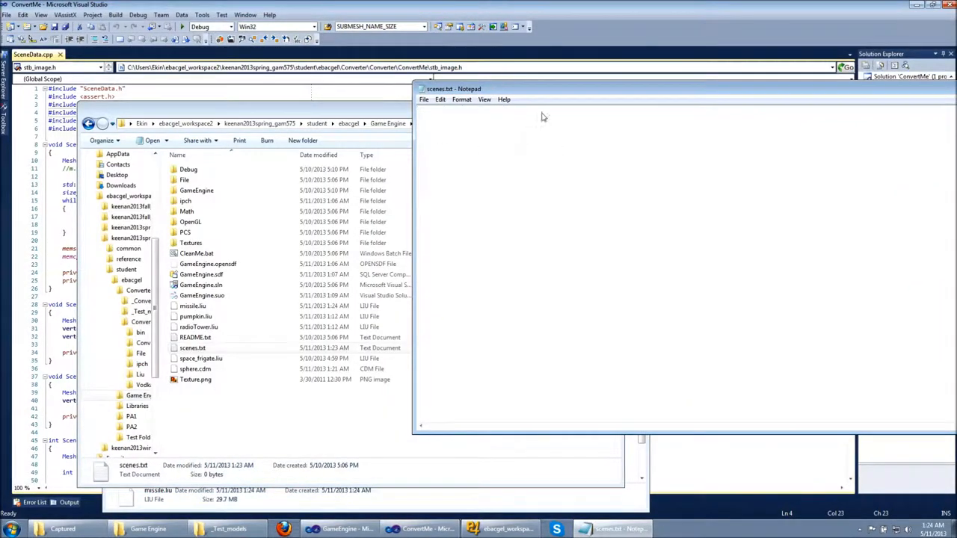
List missile.liu, pumpkin.liu, radioTower.liu and space_frigate.liu in scenes.txt, one per line.
type("missile.liu")
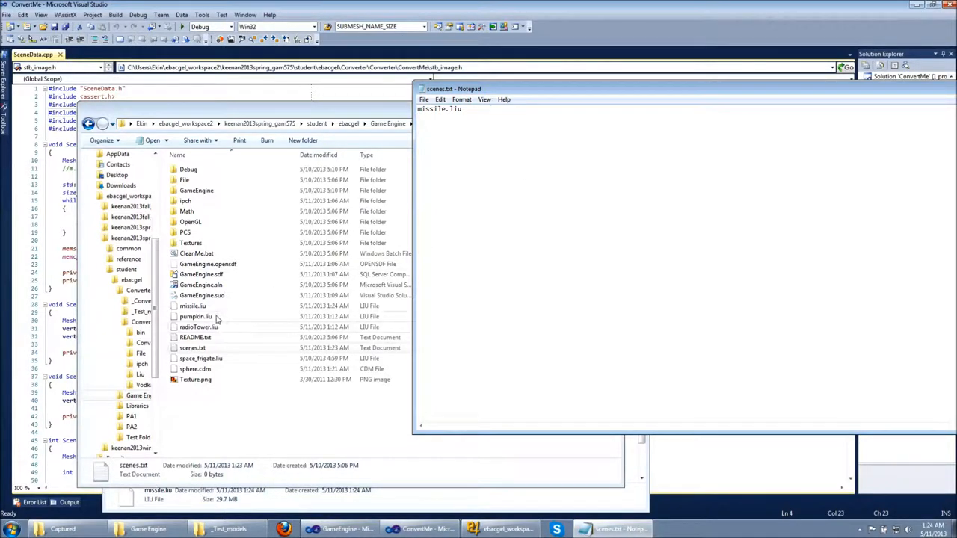
mouse_move(217, 335)
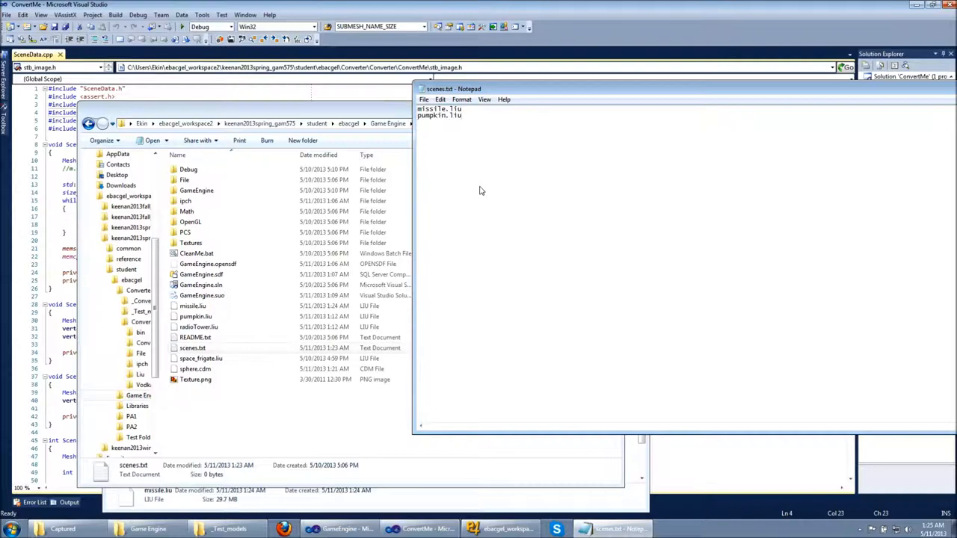
type("radioTower.li")
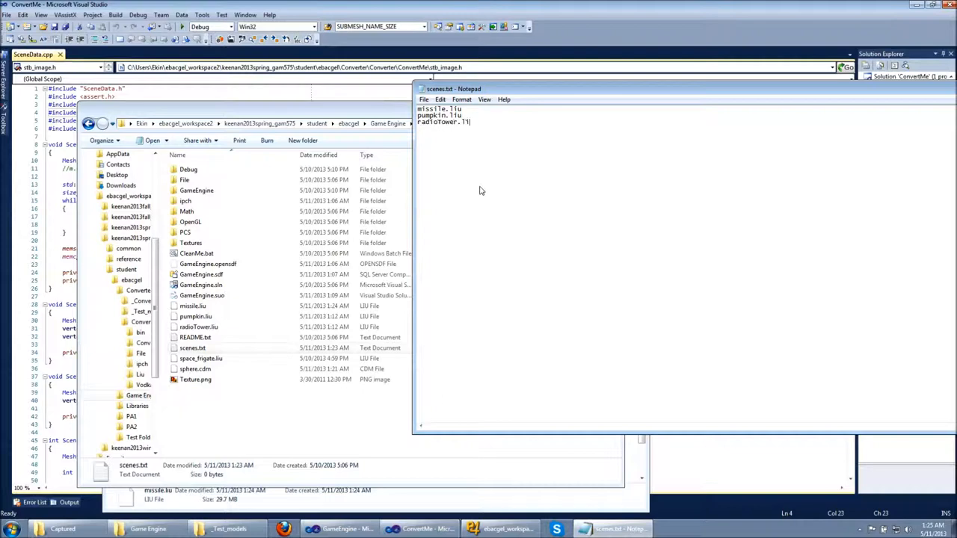
type("sp")
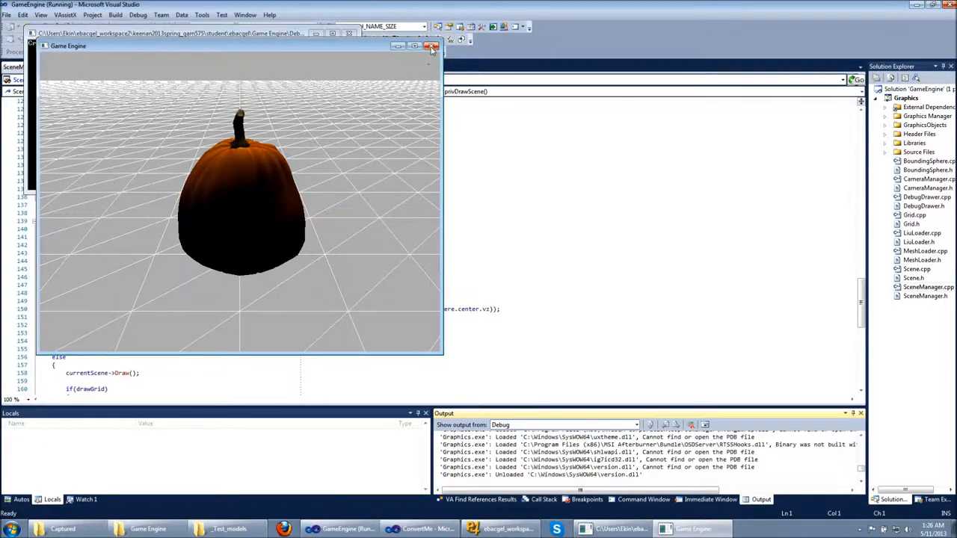
Close the viewer, enter Test Folder for Ed, and edit UseMeToConvertAllFBXFiles.bat in Notepad.
left_click(432, 46)
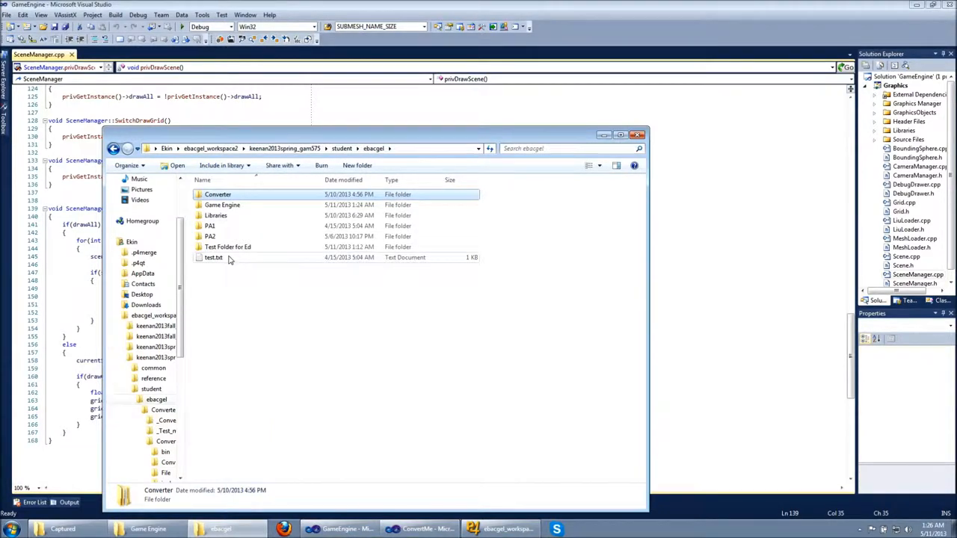
double_click(228, 246)
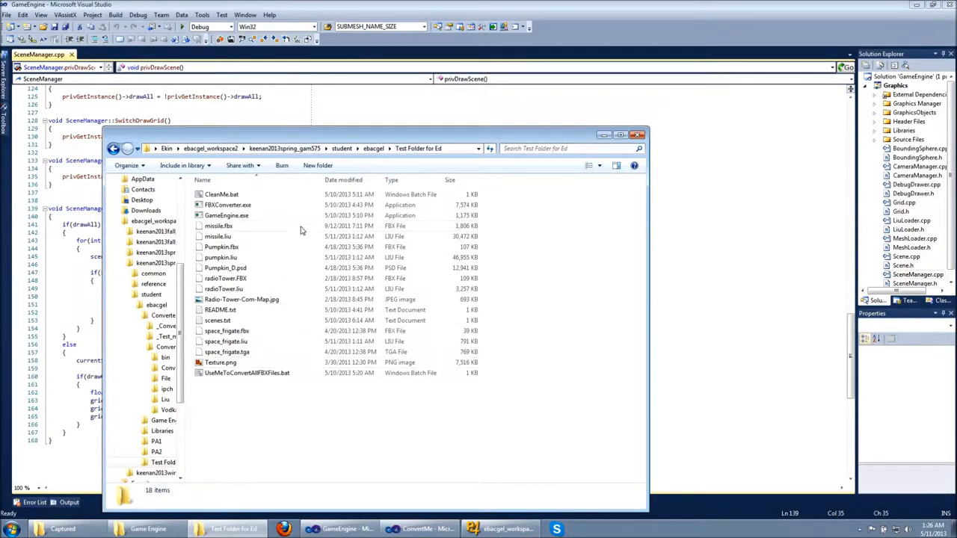
right_click(247, 372)
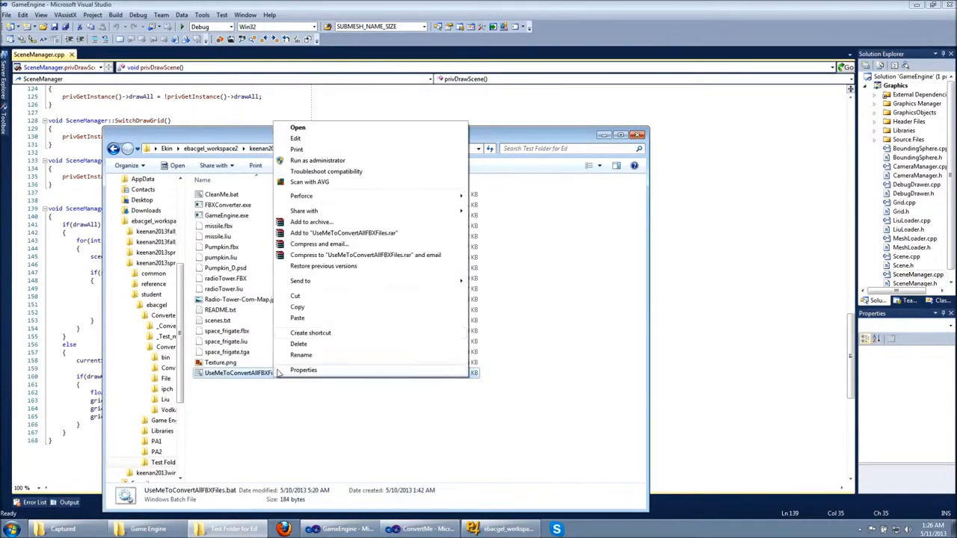
left_click(297, 149)
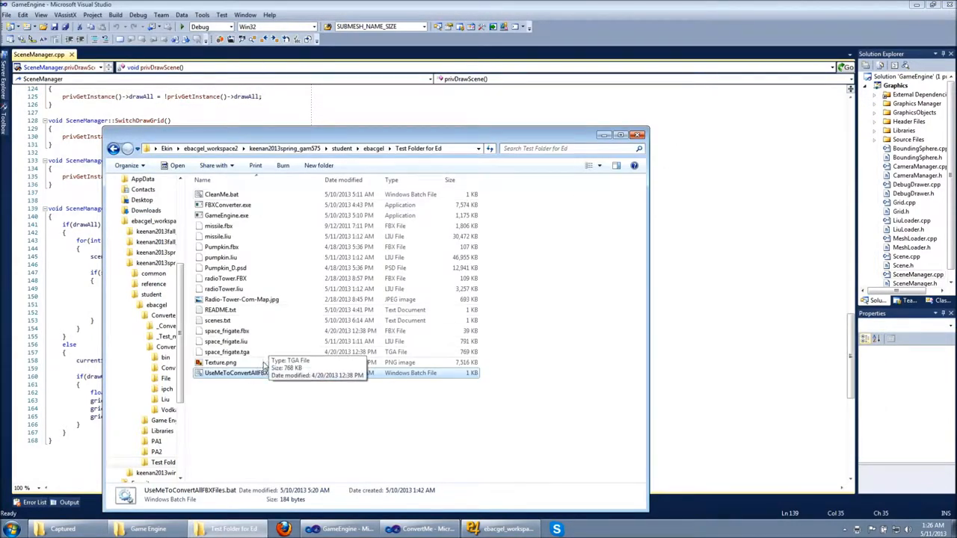
double_click(239, 373)
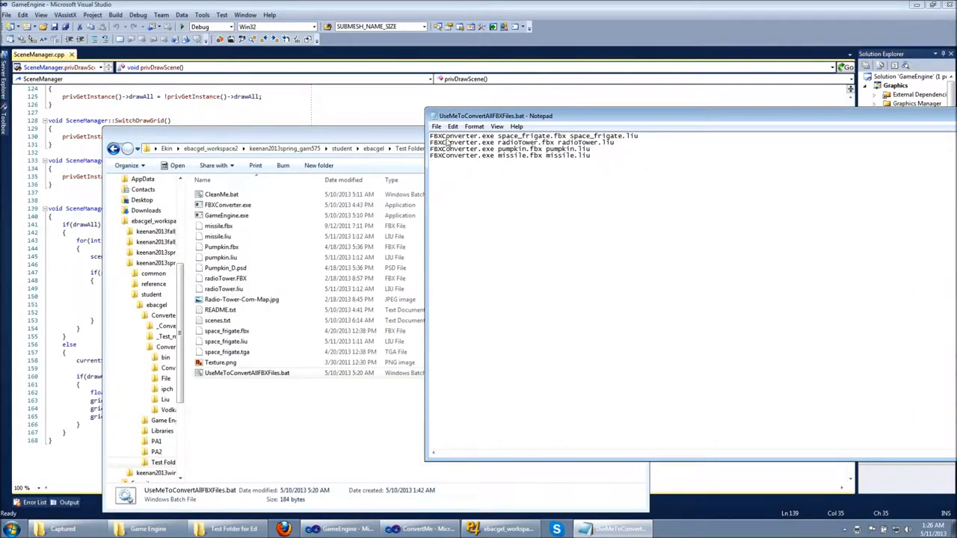
mouse_move(504, 138)
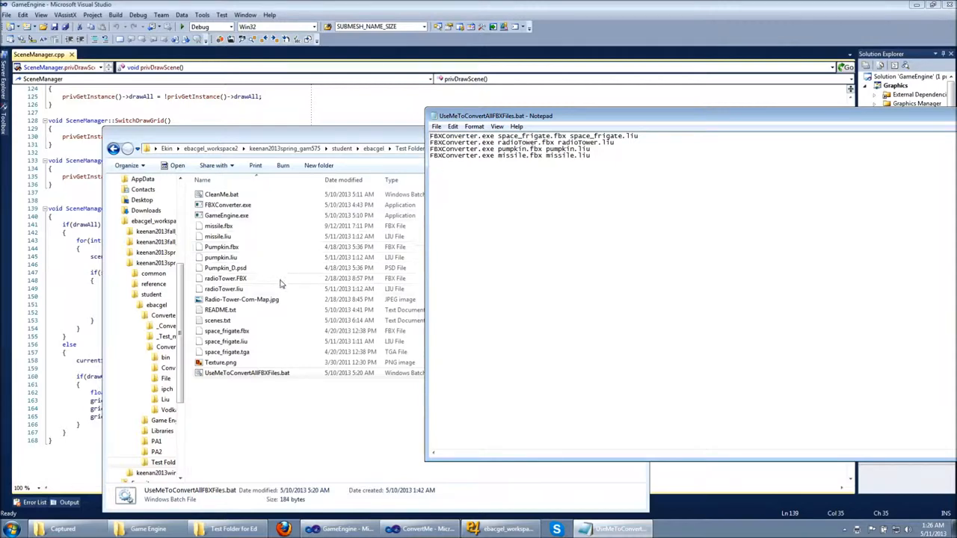
Close UseMeToConvertAllFBXFiles.bat after reviewing its four FBXConverter lines.
left_click(247, 372)
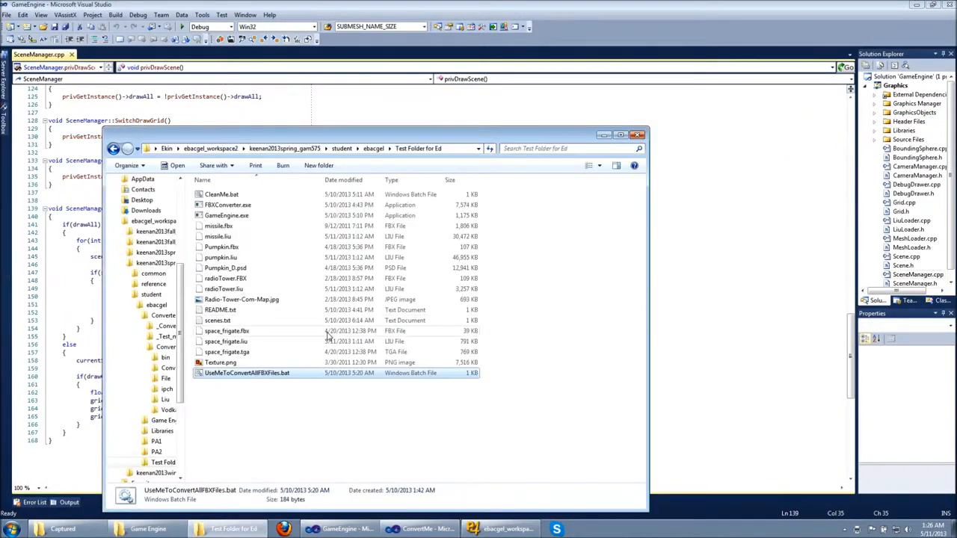
Launch GameEngine.exe to view the space frigate, close it, then select CleanMe.bat.
double_click(218, 320)
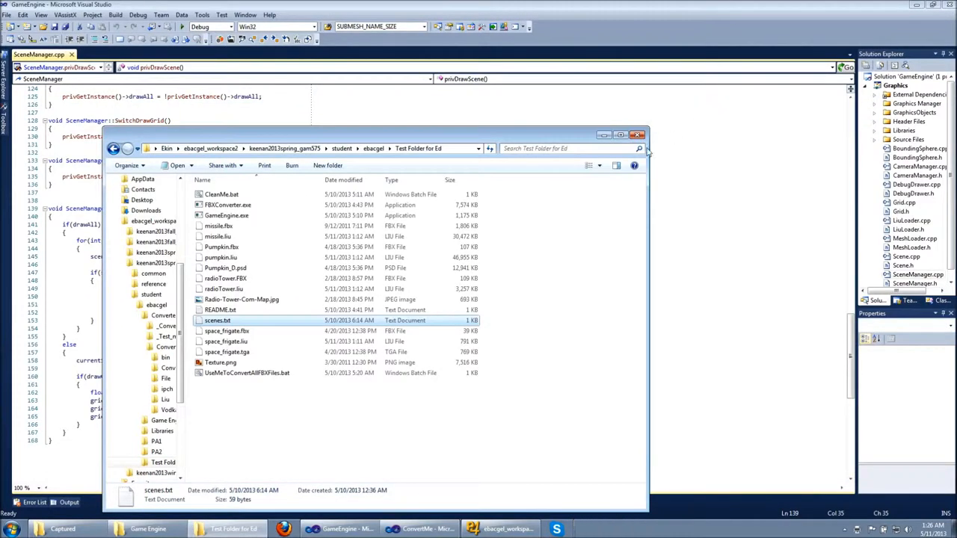
mouse_move(246, 217)
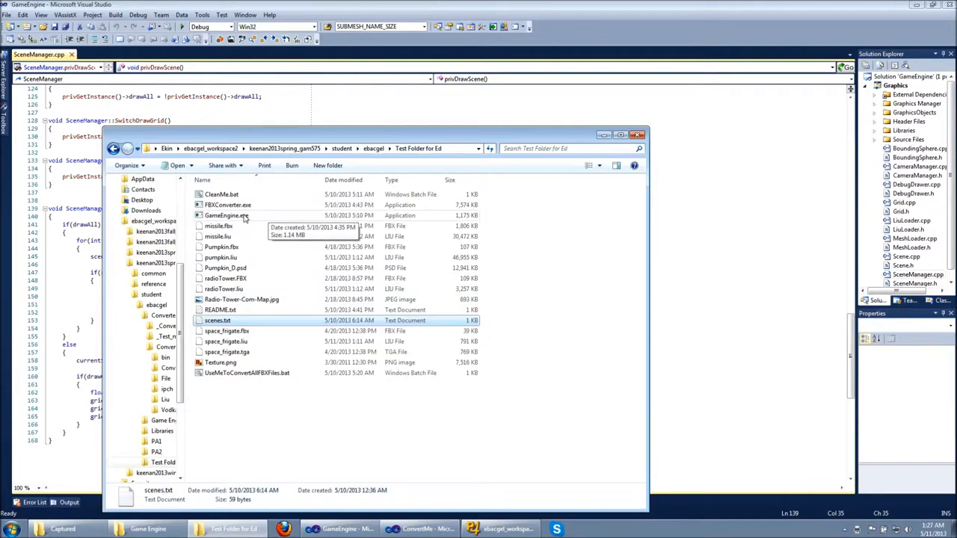
double_click(221, 215)
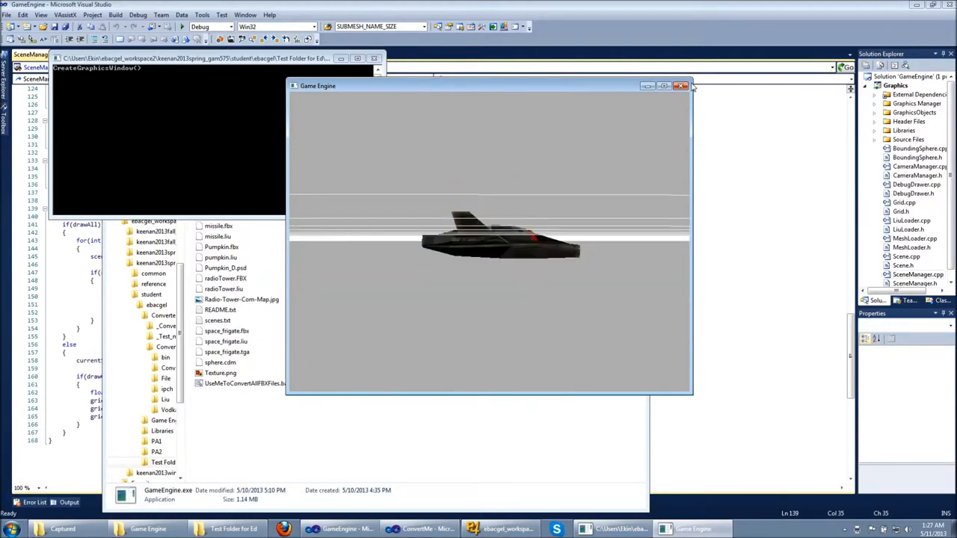
left_click(679, 85)
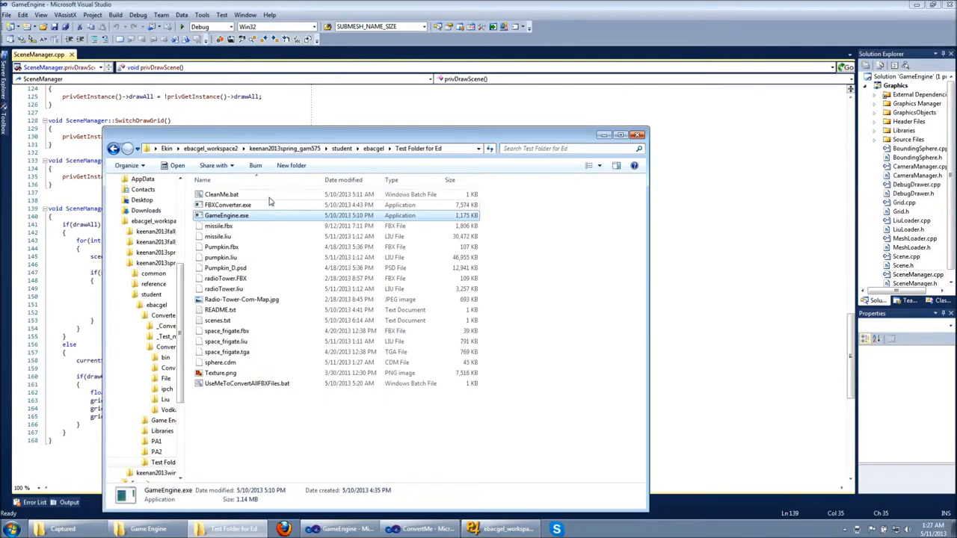
mouse_move(227, 215)
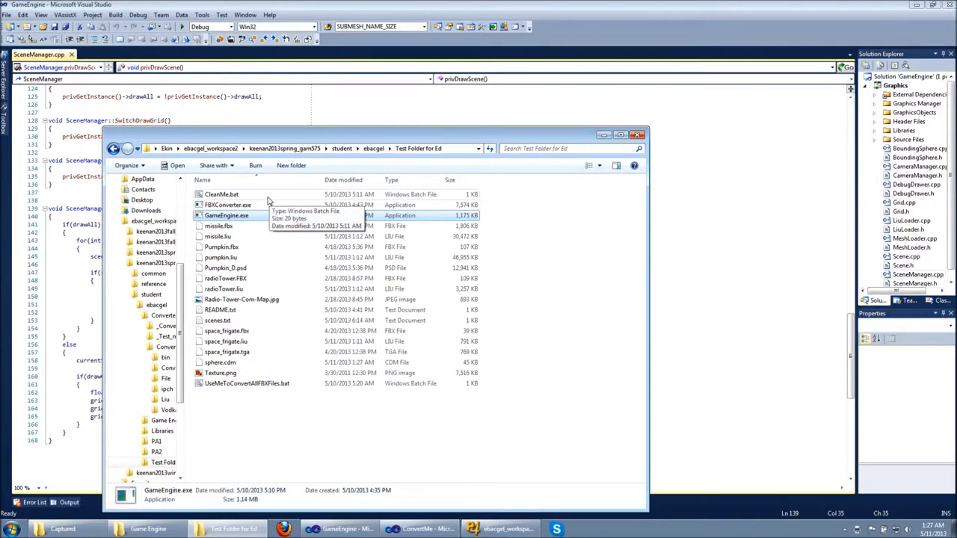
left_click(221, 194)
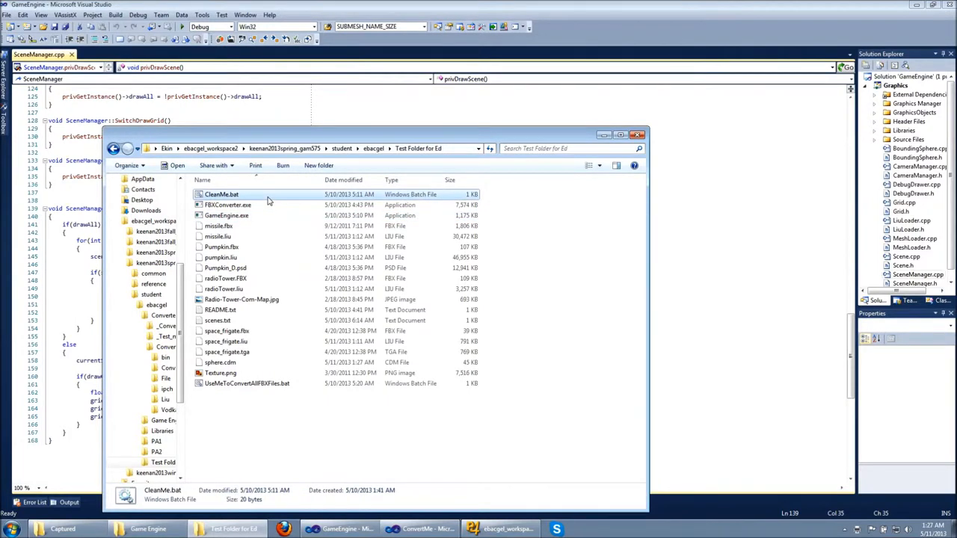